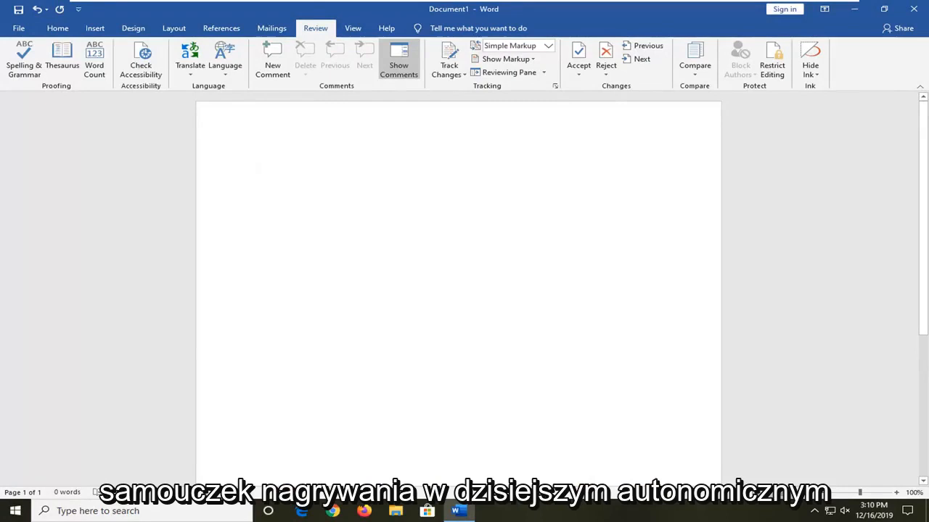
# Step: Focus the empty document and return to the Review tools after a brief look at Home
pyautogui.click(258, 163)
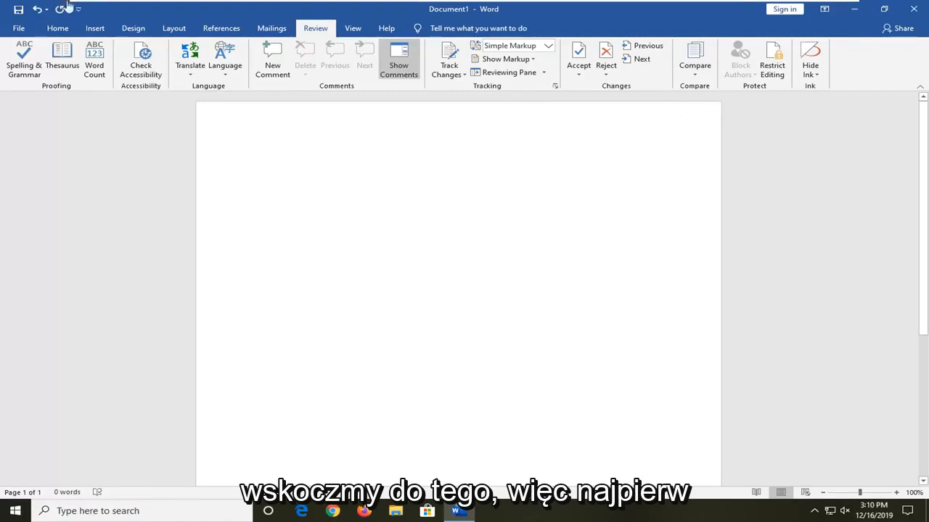
pyautogui.click(58, 27)
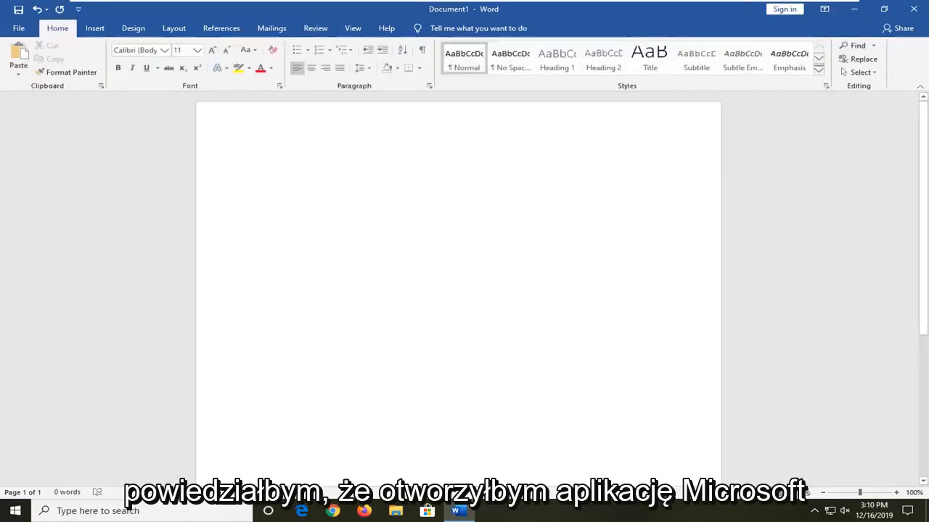
pyautogui.click(257, 163)
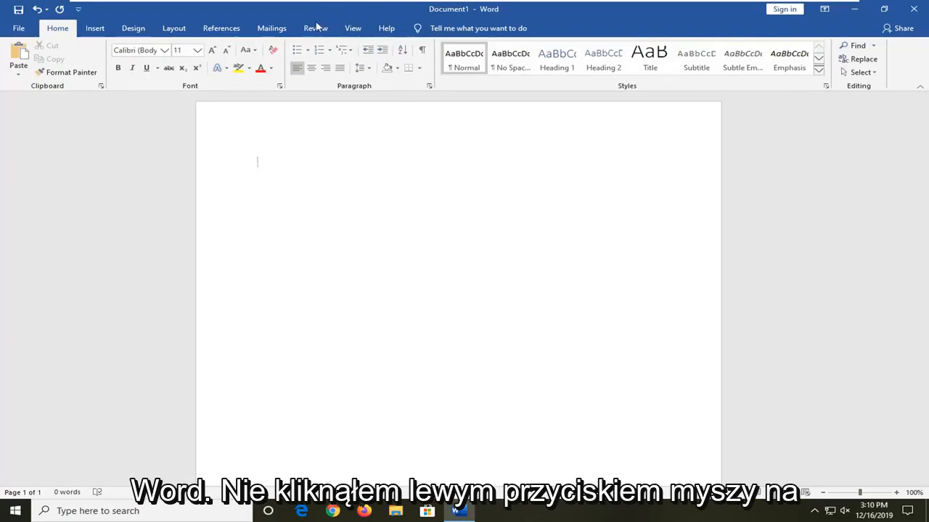
pyautogui.click(315, 27)
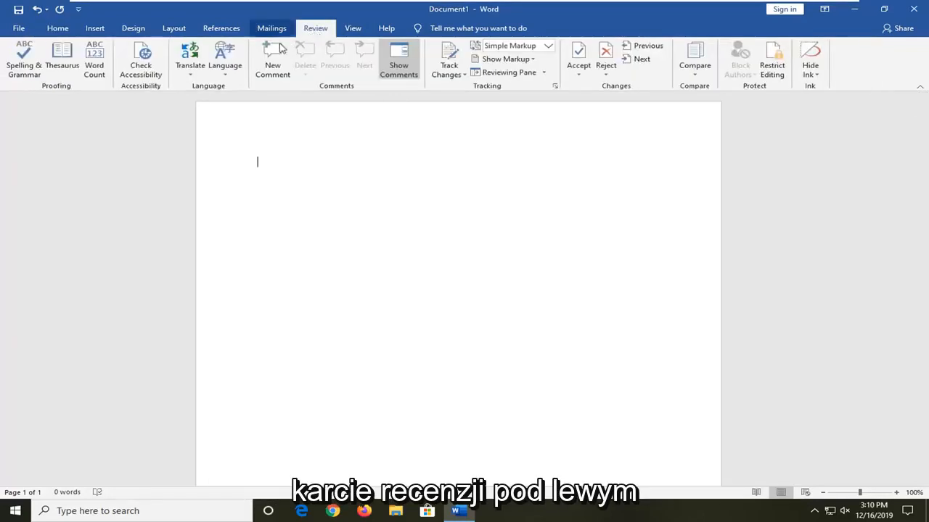
pyautogui.moveTo(225, 58)
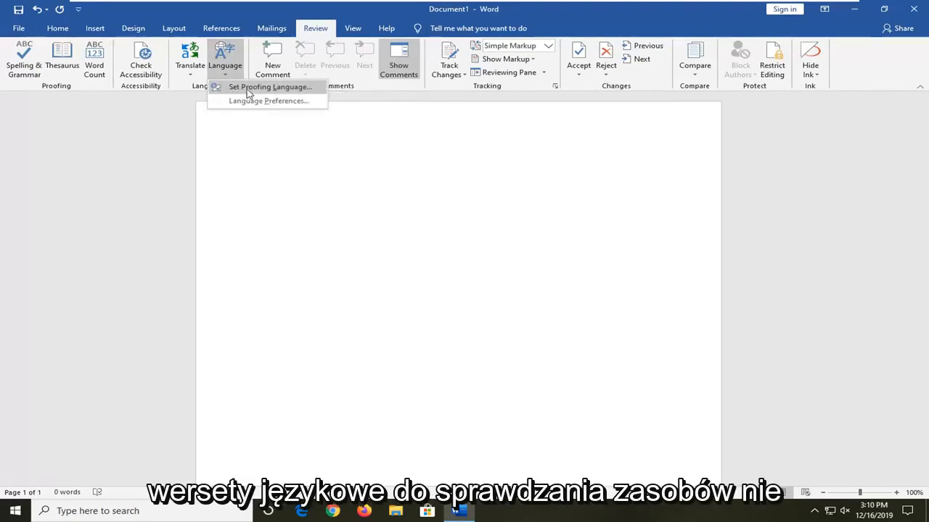
# Step: In Set Proofing Language, leave 'Do not check spelling or grammar' unchecked and confirm
pyautogui.click(270, 87)
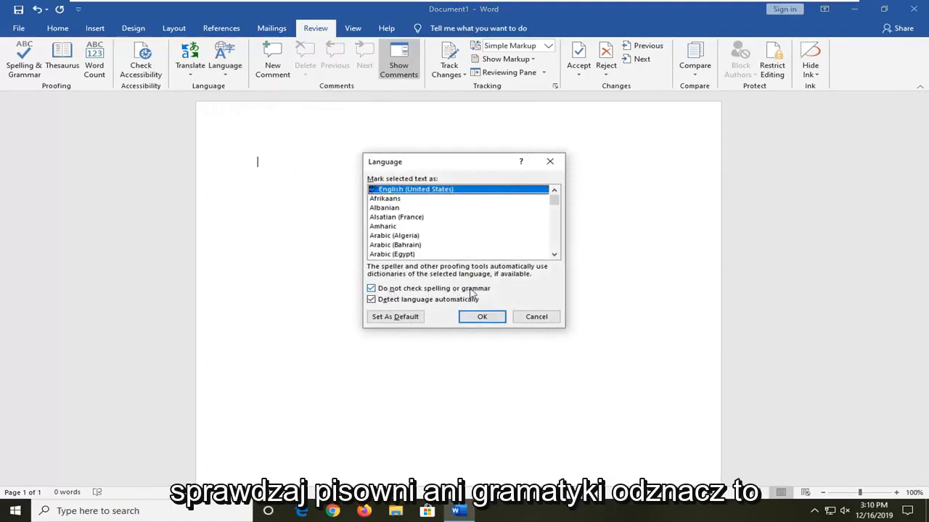
pyautogui.click(372, 288)
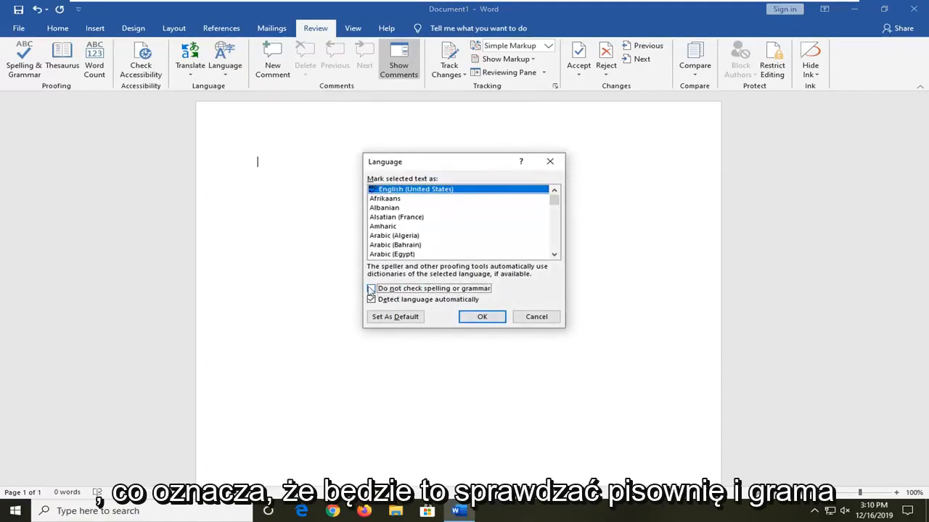
pyautogui.click(371, 287)
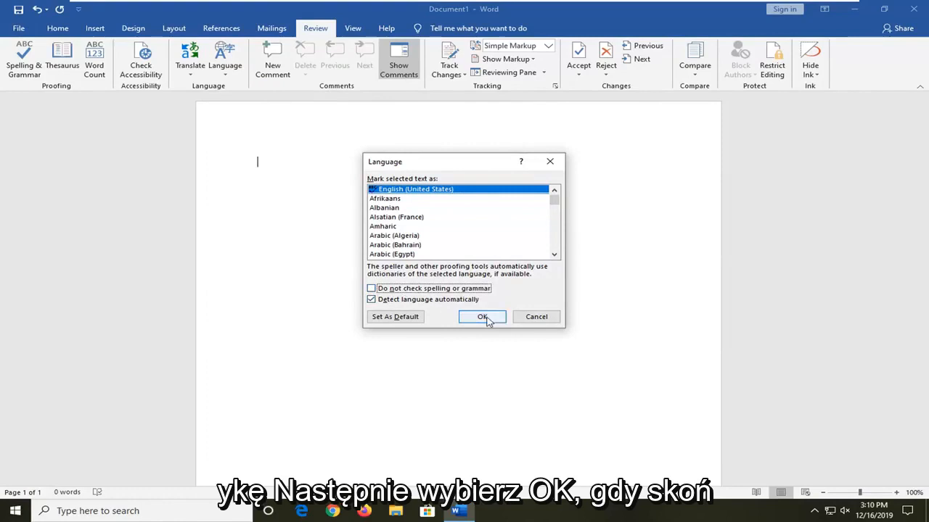
pyautogui.click(482, 316)
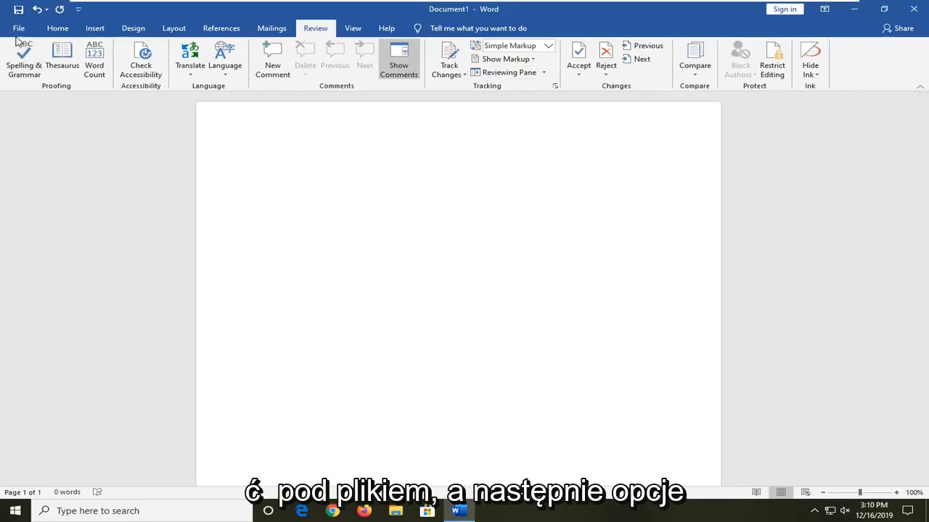
# Step: Bring up the Word Options window from the File view
pyautogui.click(18, 28)
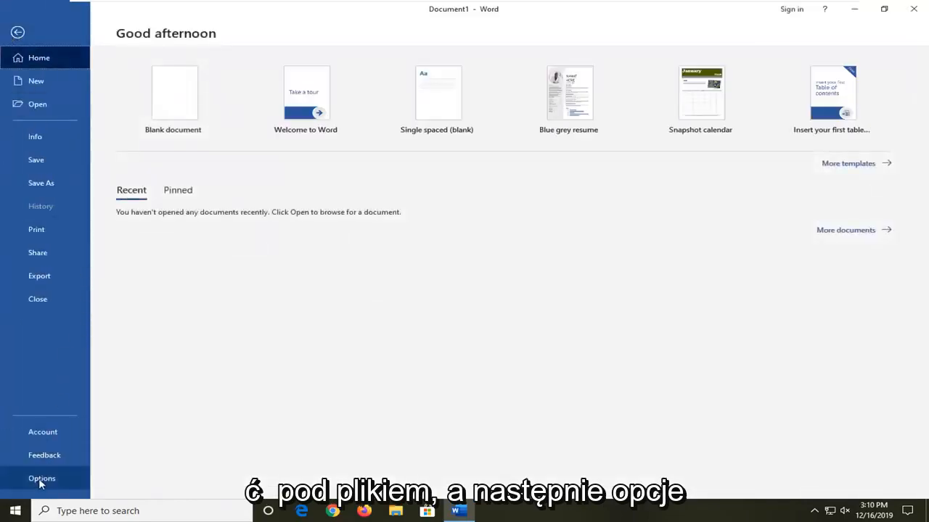
pyautogui.click(41, 479)
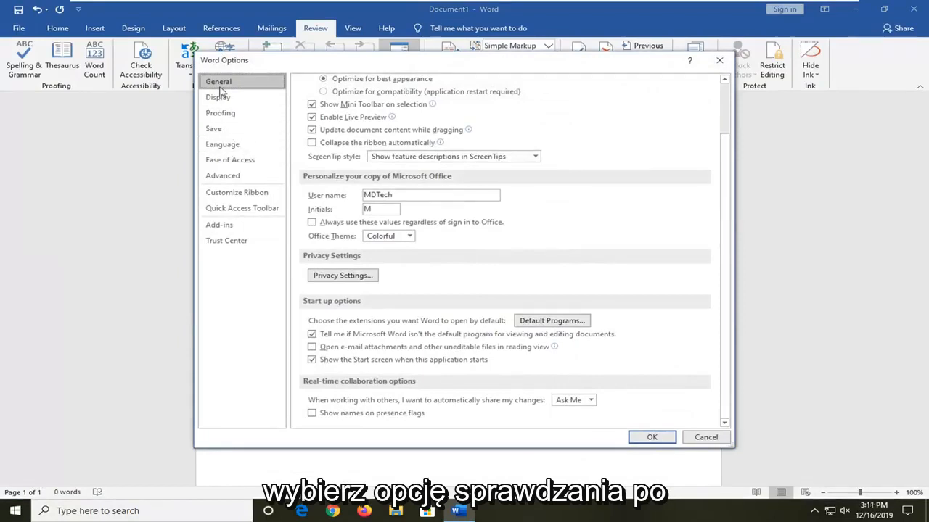
# Step: In Proofing, keep both 'hide errors' exception boxes unchecked and confirm the options
pyautogui.click(220, 114)
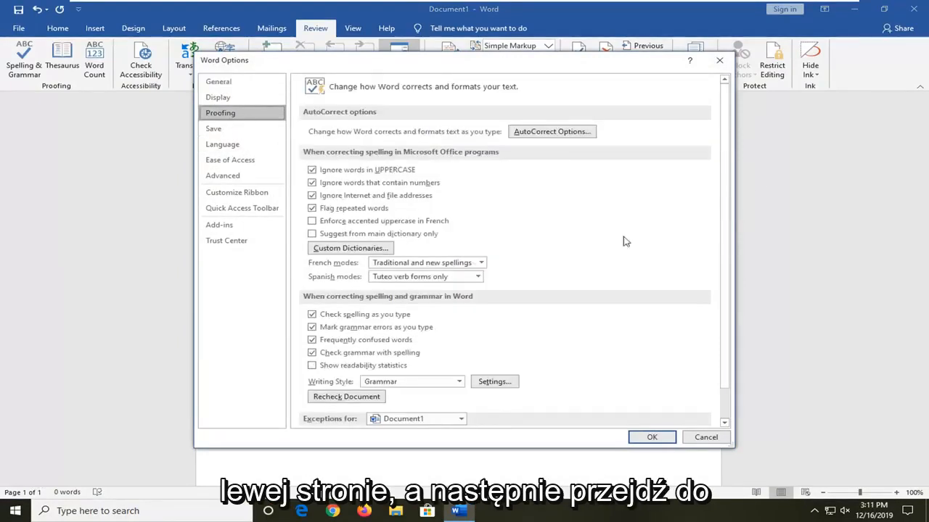
pyautogui.scroll(-3)
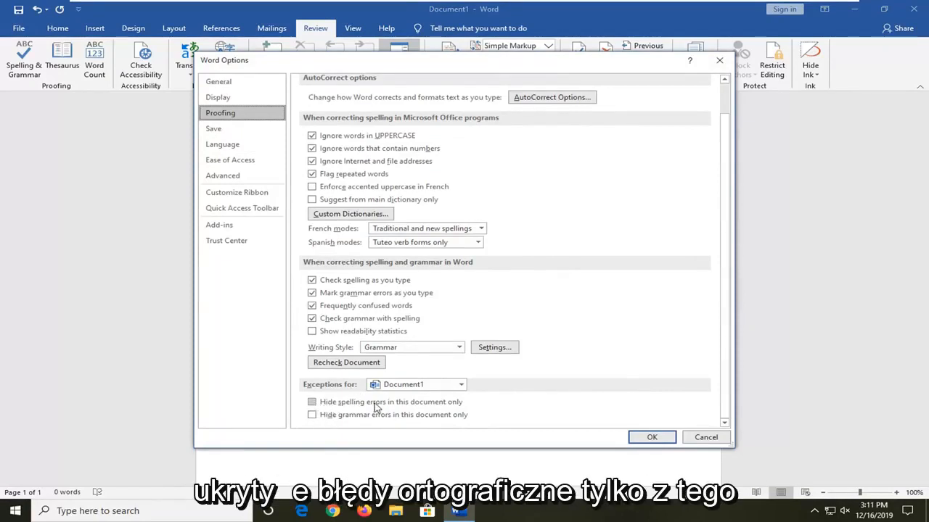
pyautogui.moveTo(386, 422)
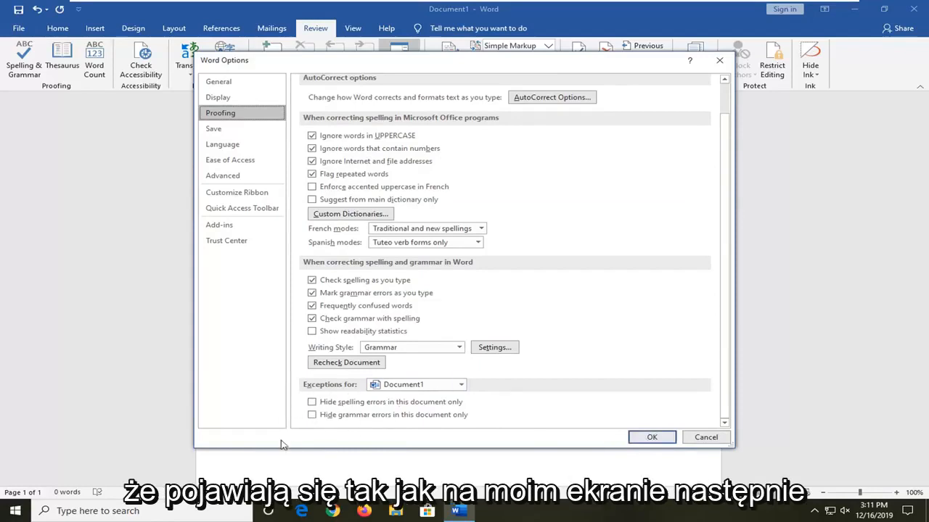
pyautogui.moveTo(651, 437)
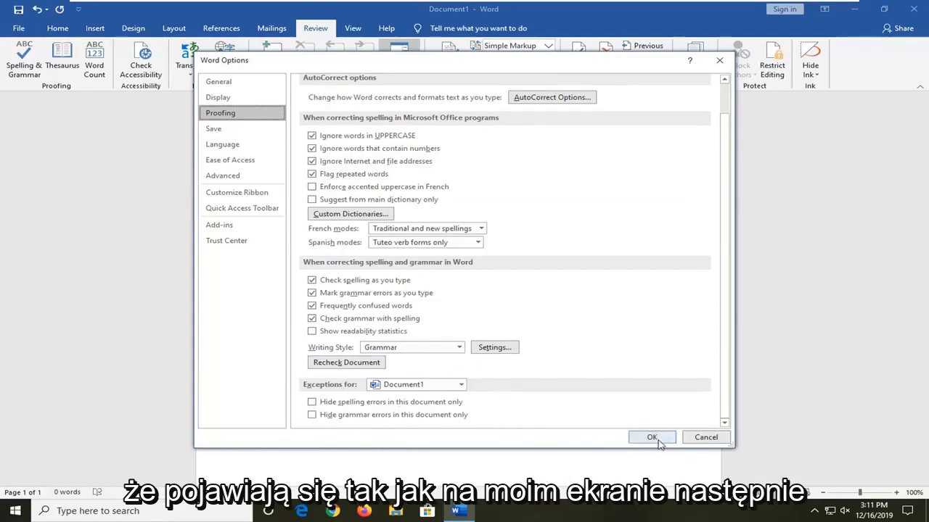
pyautogui.click(650, 437)
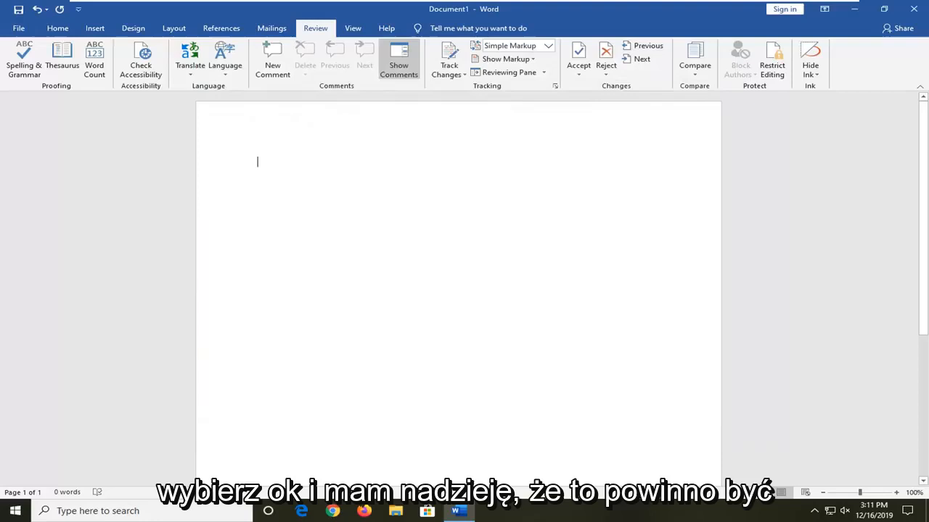